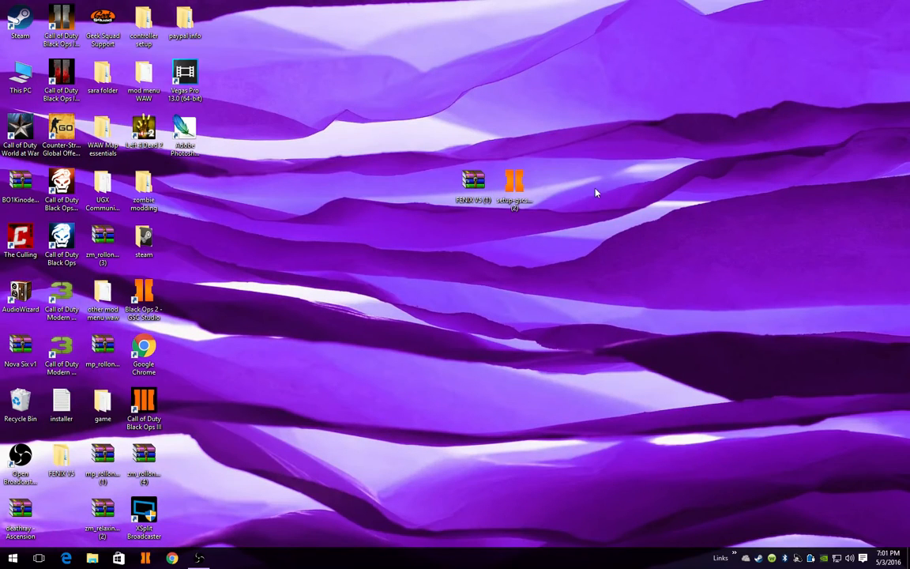
mouse_move(602, 239)
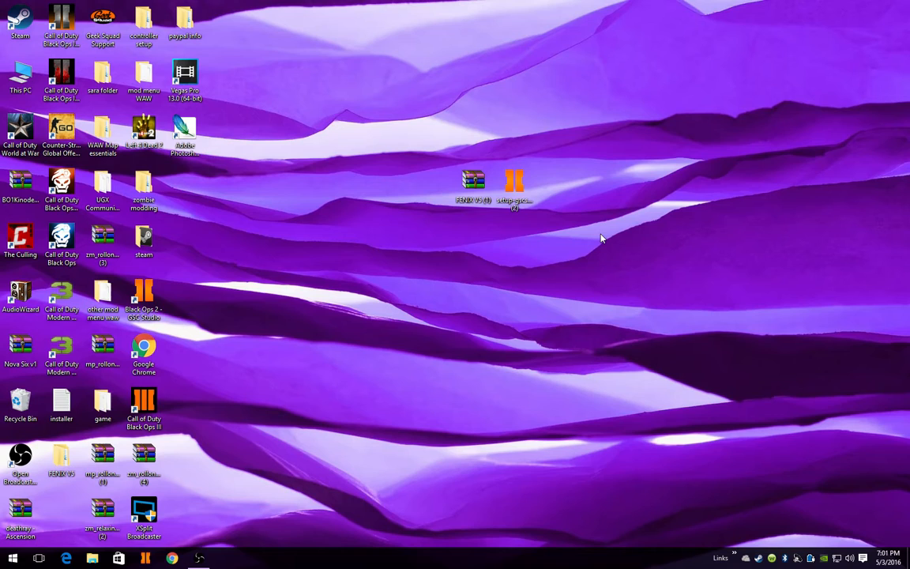
mouse_move(376, 204)
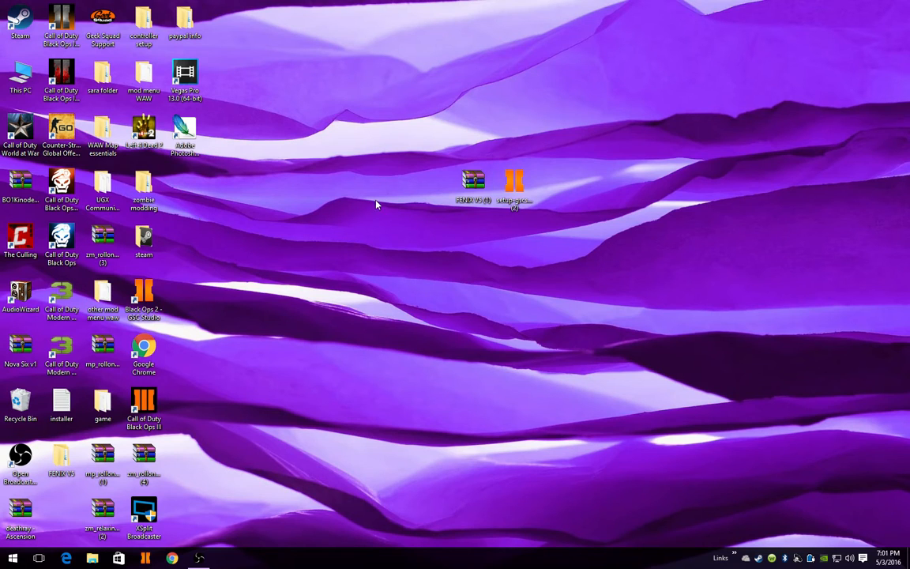
mouse_move(407, 192)
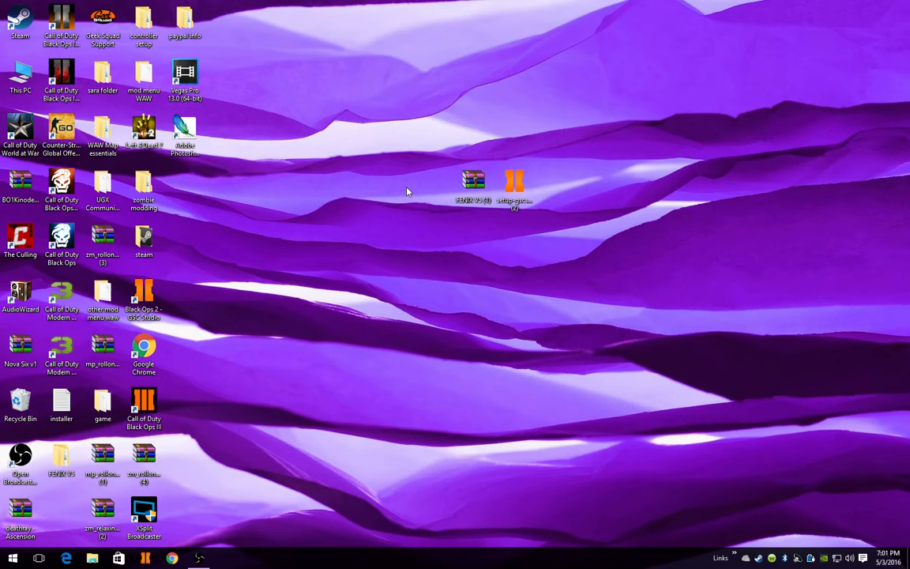
mouse_move(431, 198)
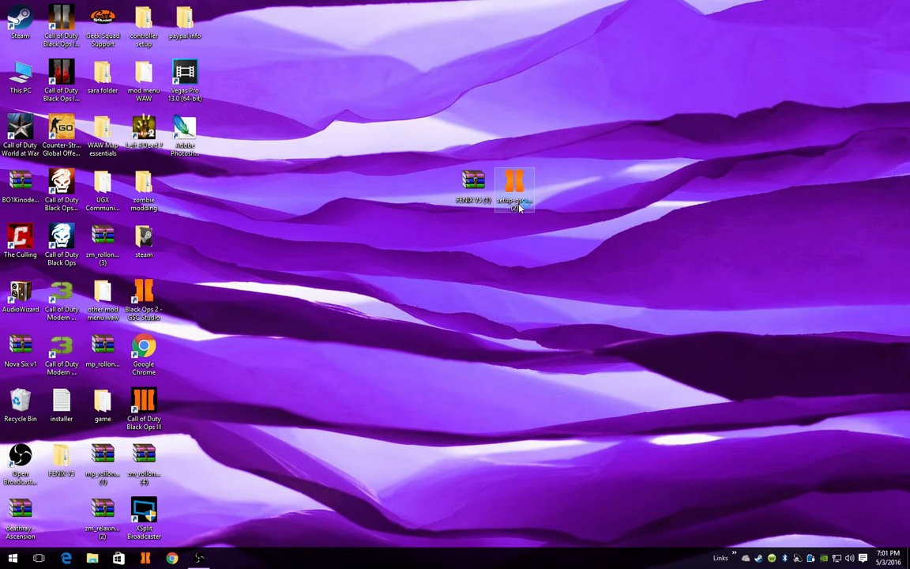
- Run the GSC Studio installer, approve UAC, keep default Start Menu folder, and install
double_click(514, 185)
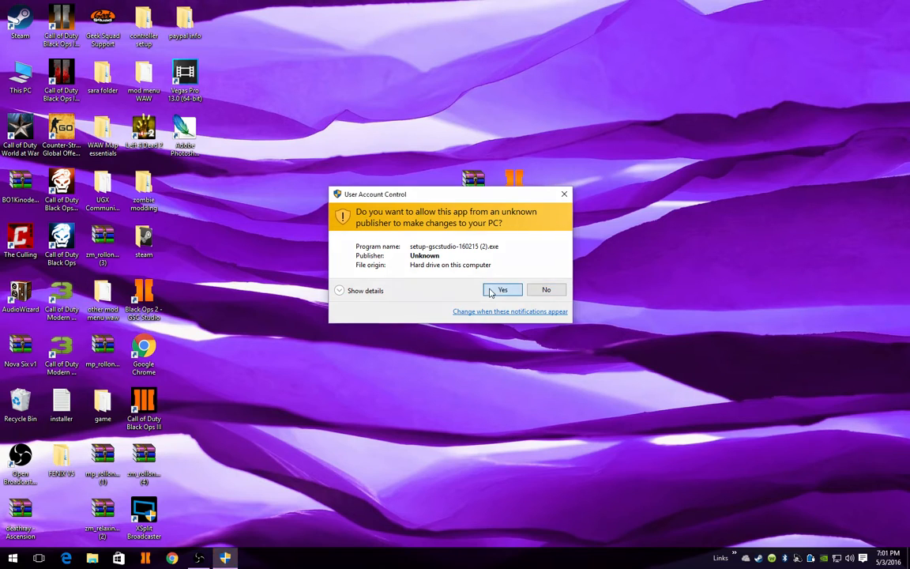
left_click(503, 290)
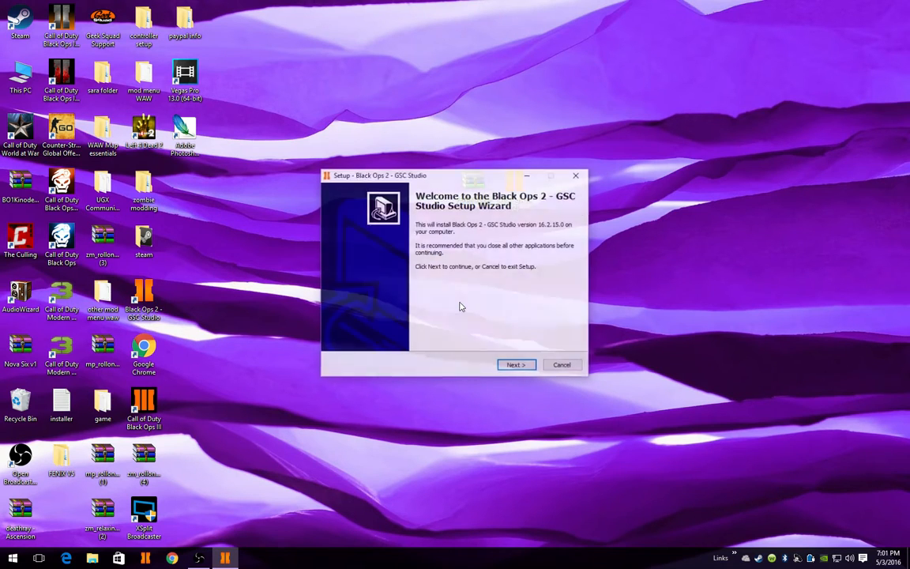
left_click(516, 364)
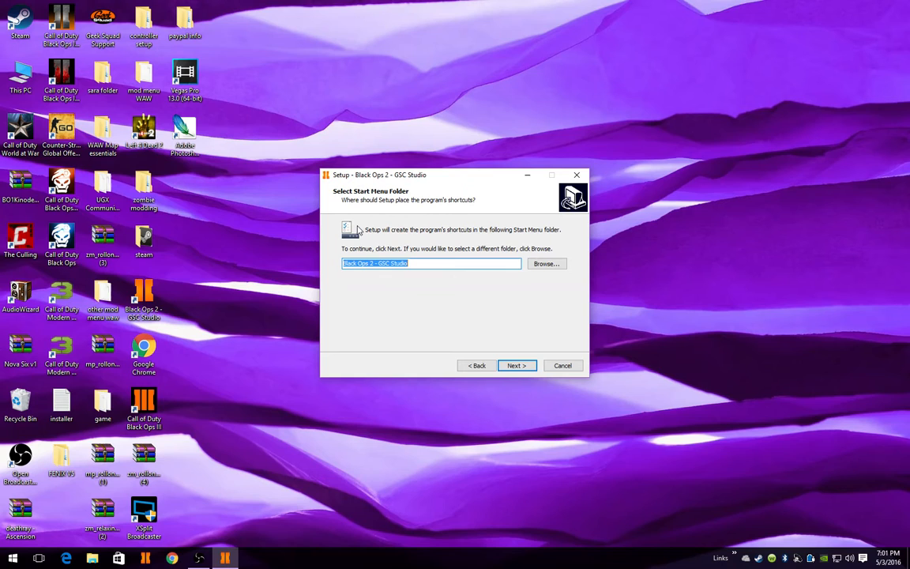
left_click(516, 365)
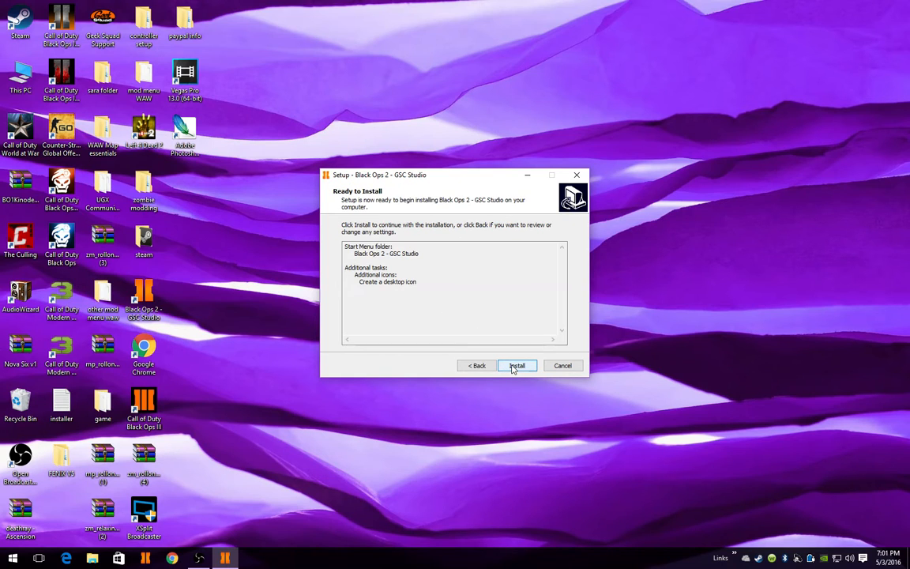
left_click(516, 365)
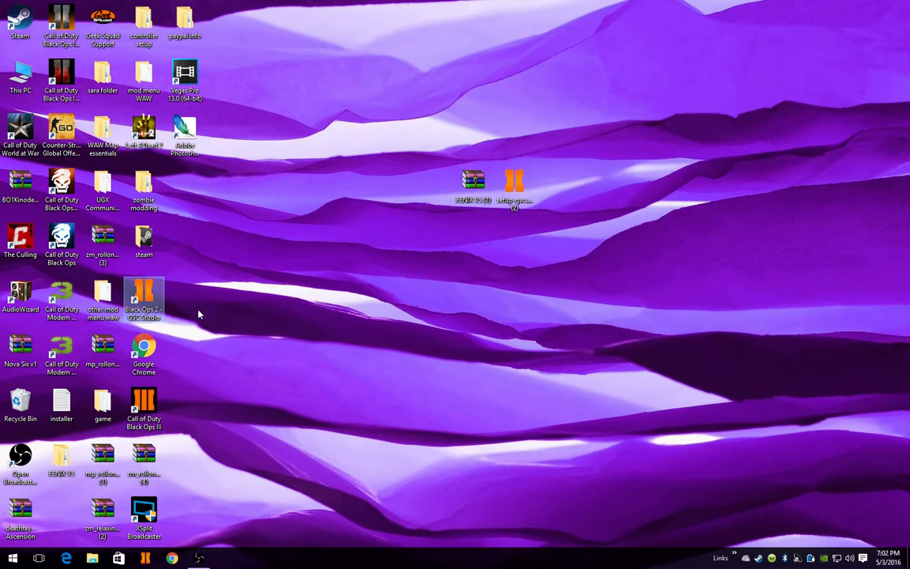
mouse_move(359, 234)
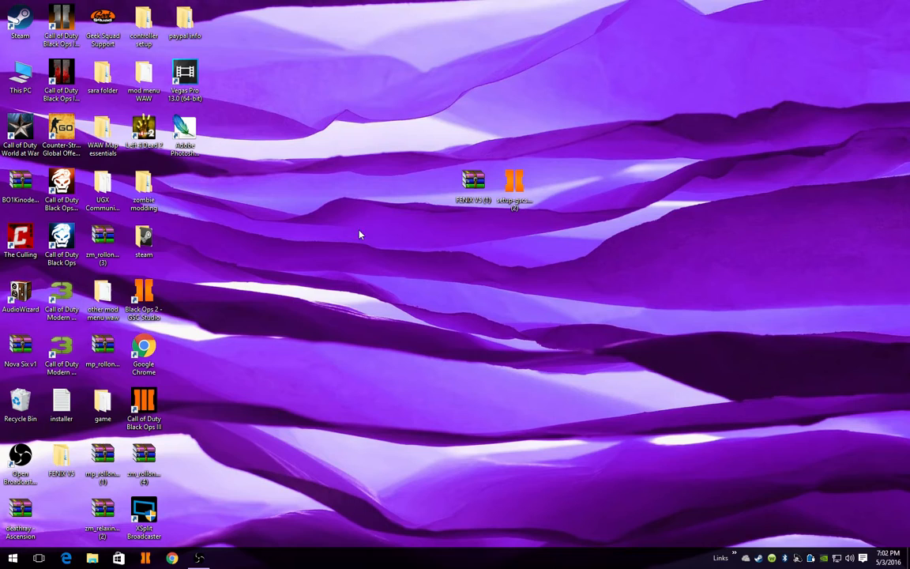
mouse_move(144, 293)
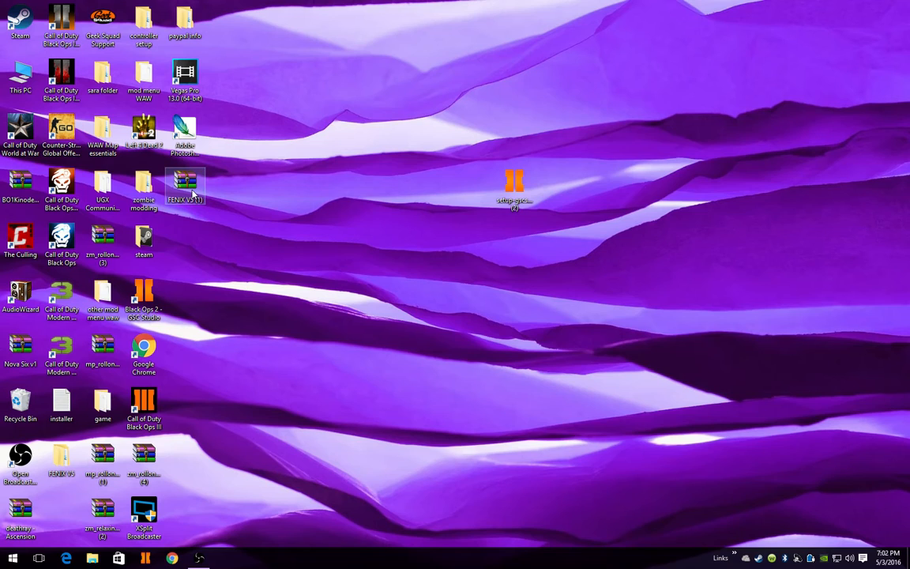
- Extract the FENIX V5 folder from 'FENIX V5 (1)' to the desktop, replacing existing files
double_click(185, 185)
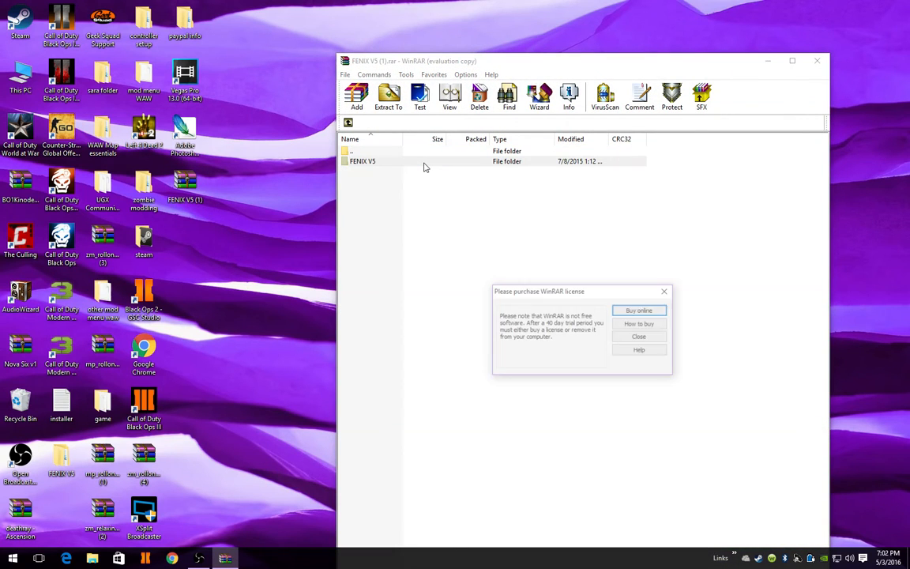
mouse_move(640, 338)
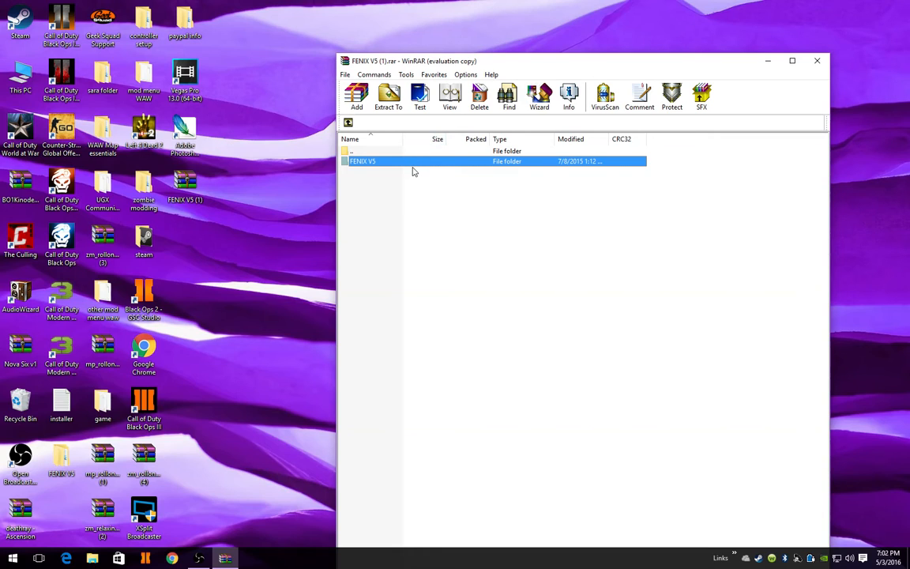
mouse_move(421, 165)
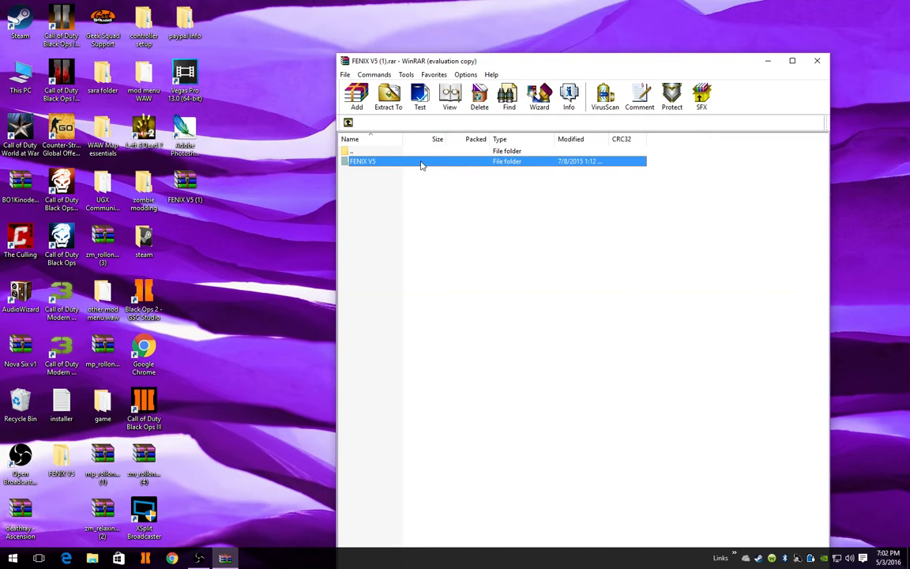
mouse_move(279, 196)
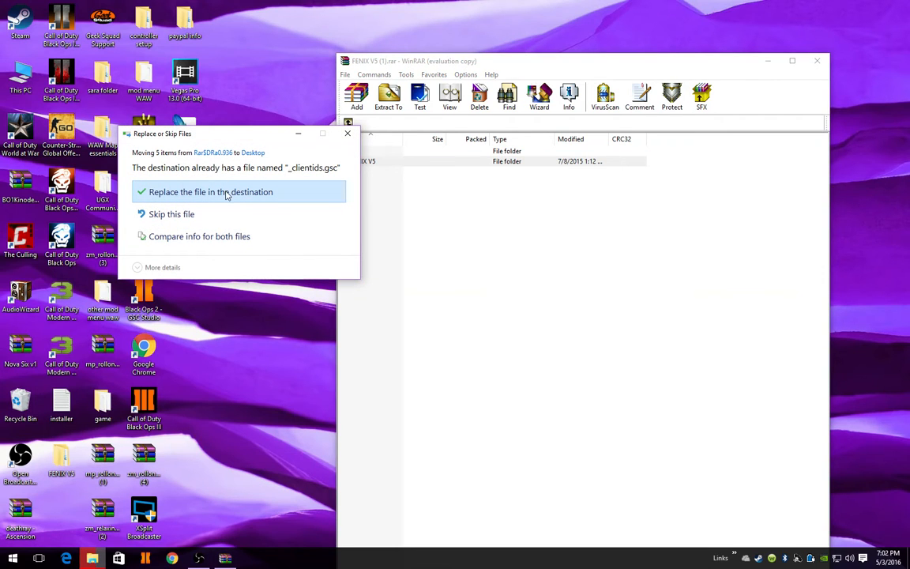
mouse_move(230, 204)
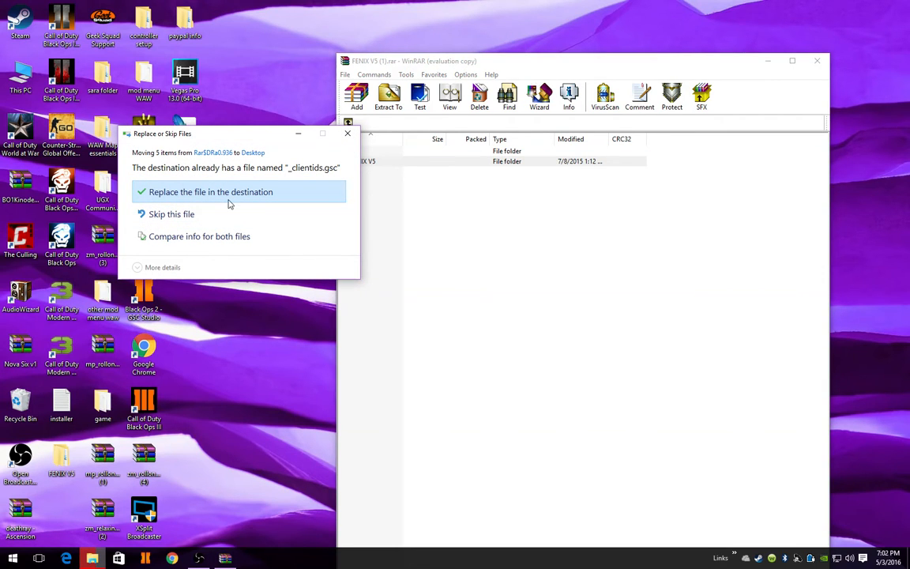
left_click(210, 192)
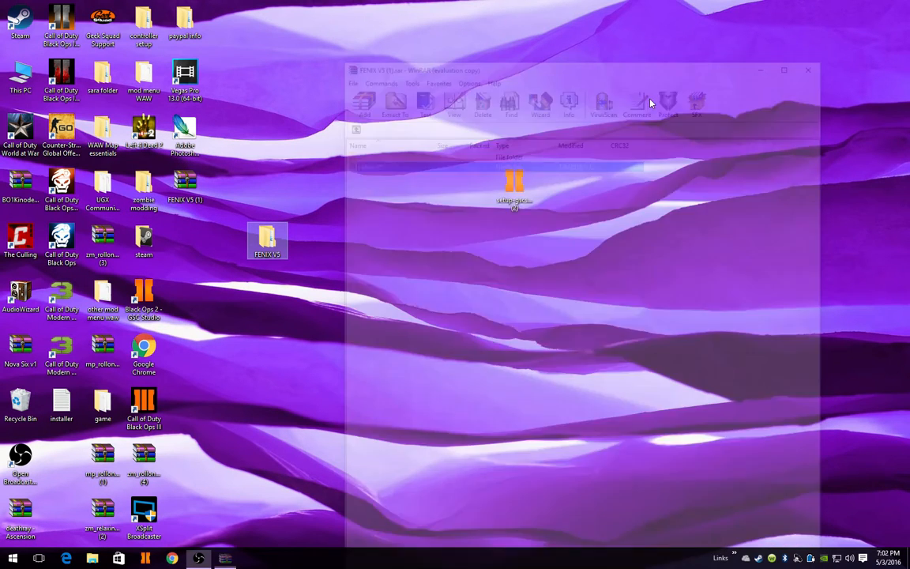
- Launch Call of Duty Black Ops II - Zombies from its desktop shortcut to the main menu
left_click(807, 70)
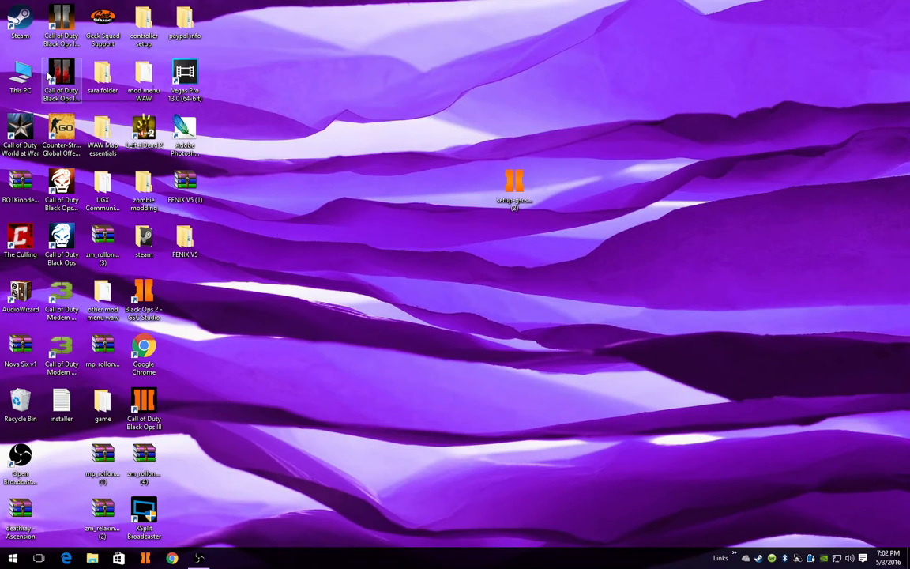
mouse_move(61, 75)
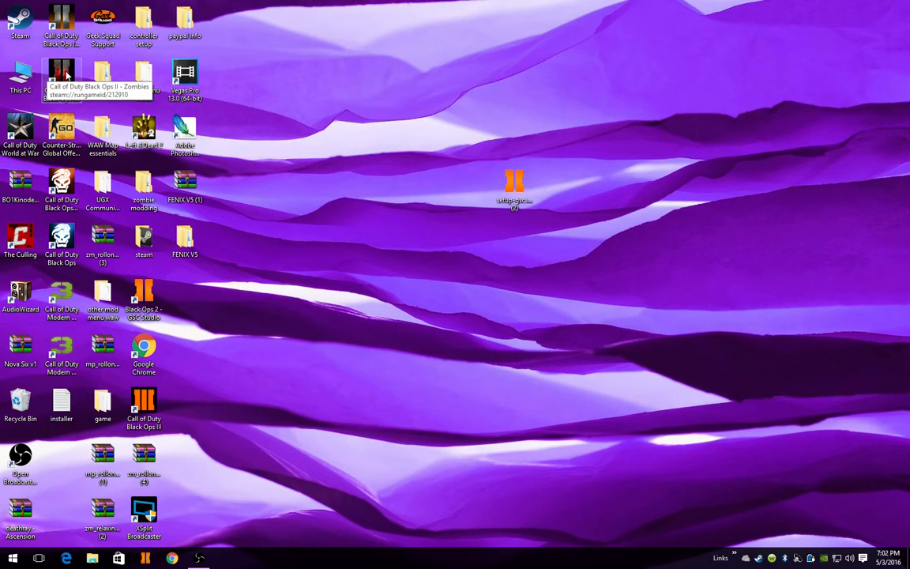
double_click(61, 75)
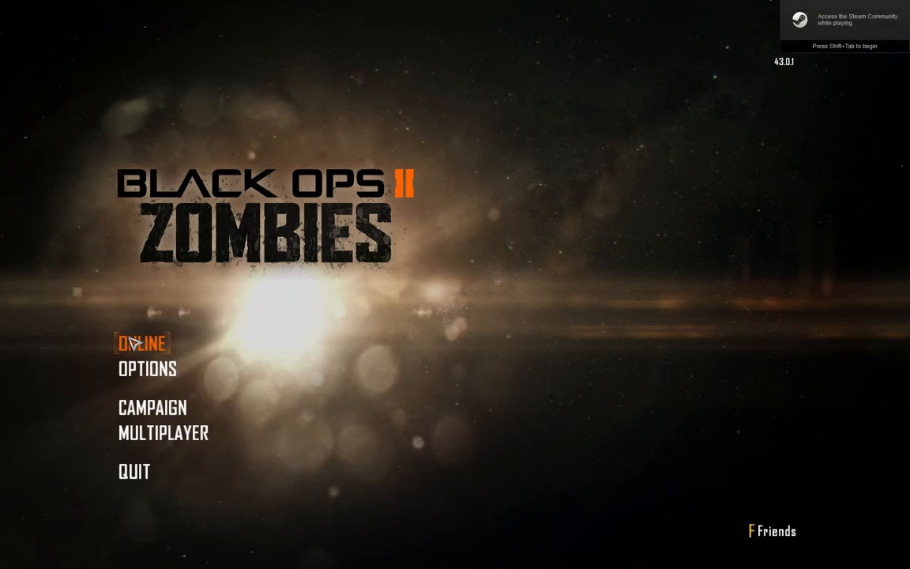
mouse_move(267, 465)
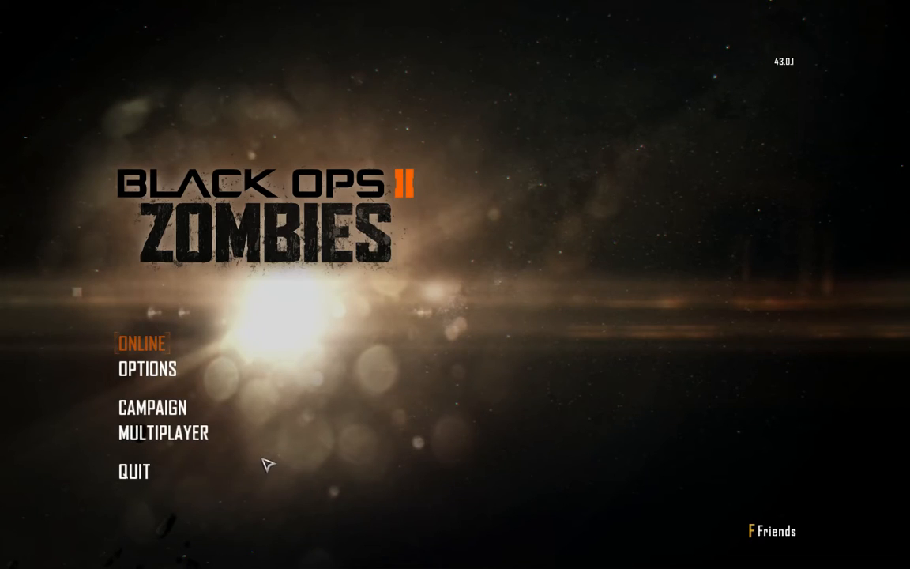
- Go from ONLINE into the CUSTOM GAMES lobby showing Origins on Original difficulty
left_click(142, 343)
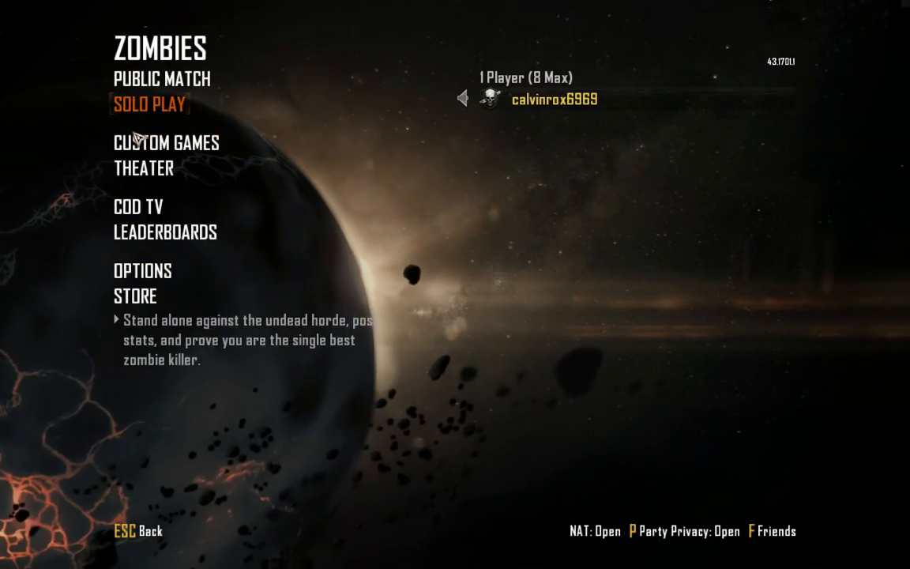
left_click(149, 103)
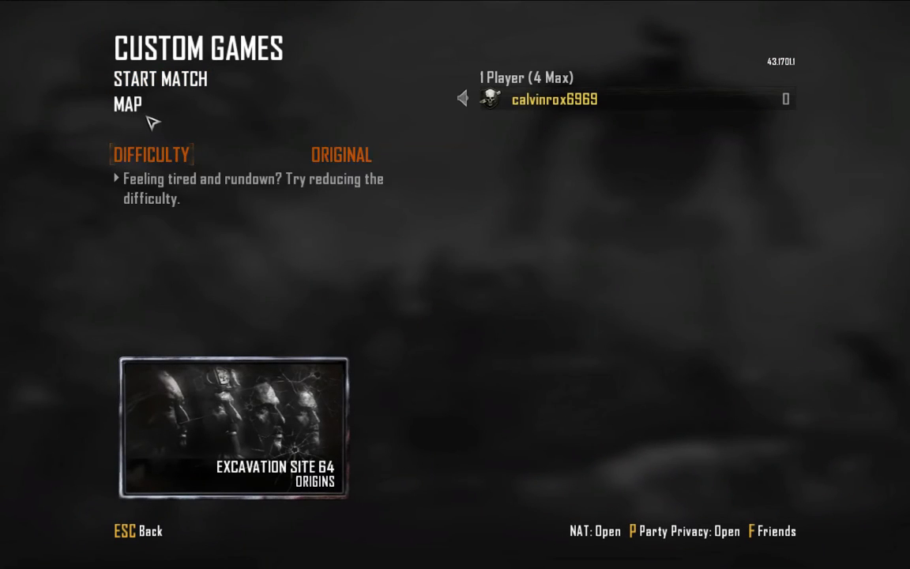
mouse_move(210, 150)
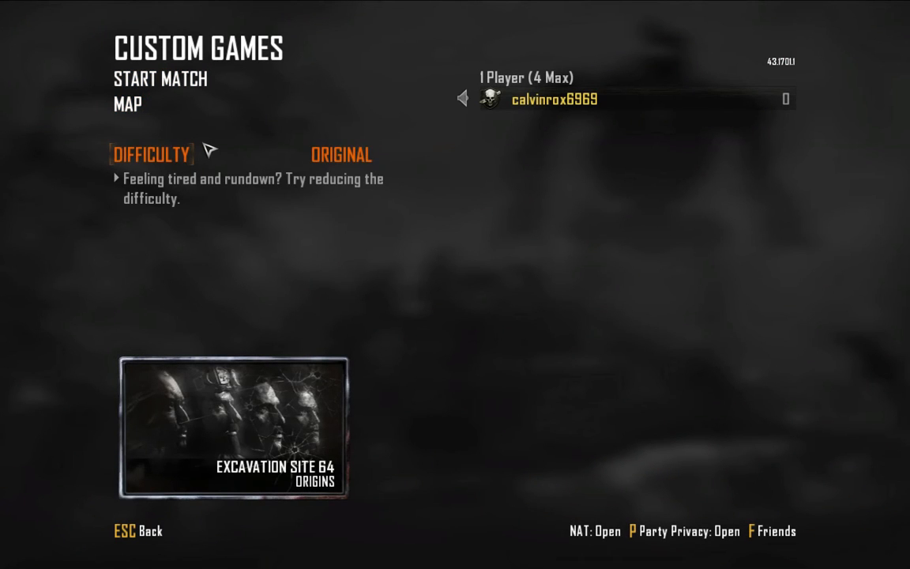
- Bring up the Windows Start menu over the Origins lobby to reach GSC Studio
left_click(12, 559)
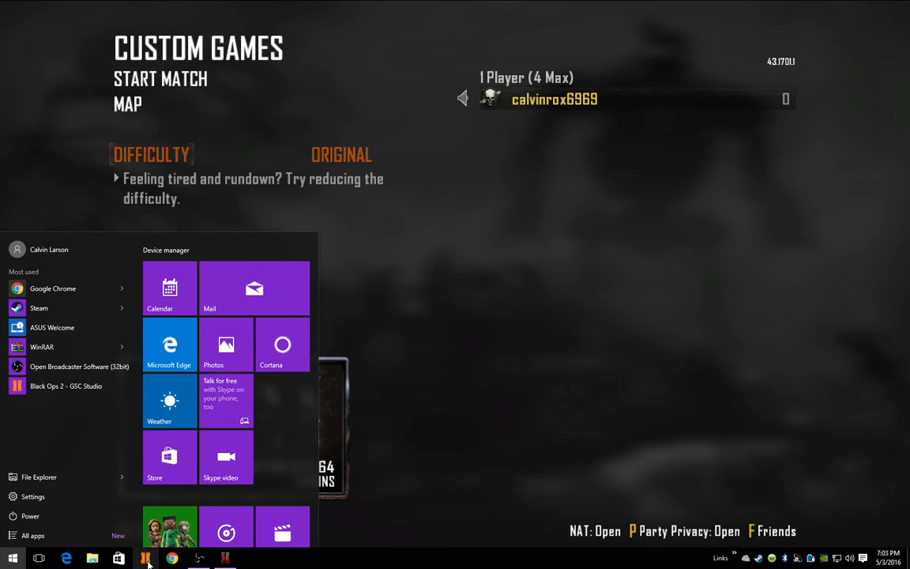
mouse_move(60, 440)
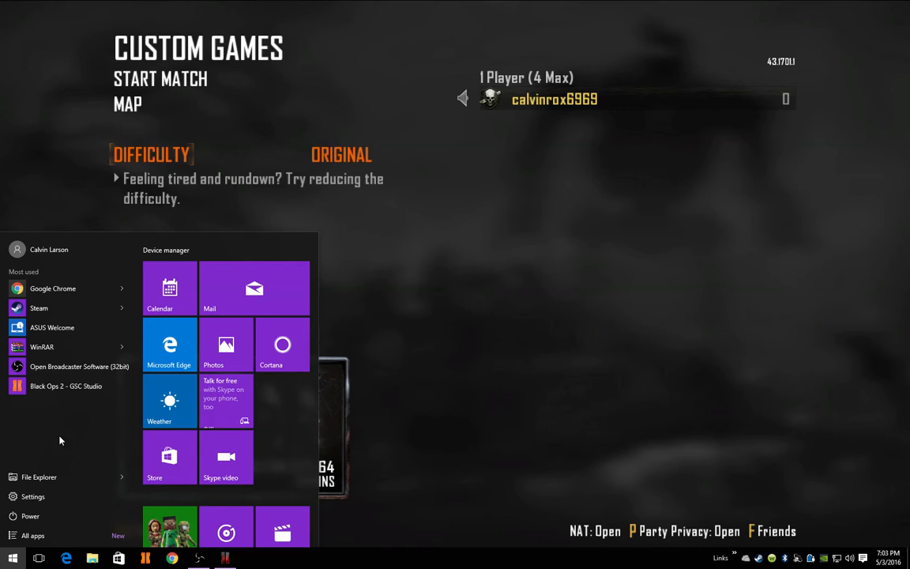
mouse_move(66, 386)
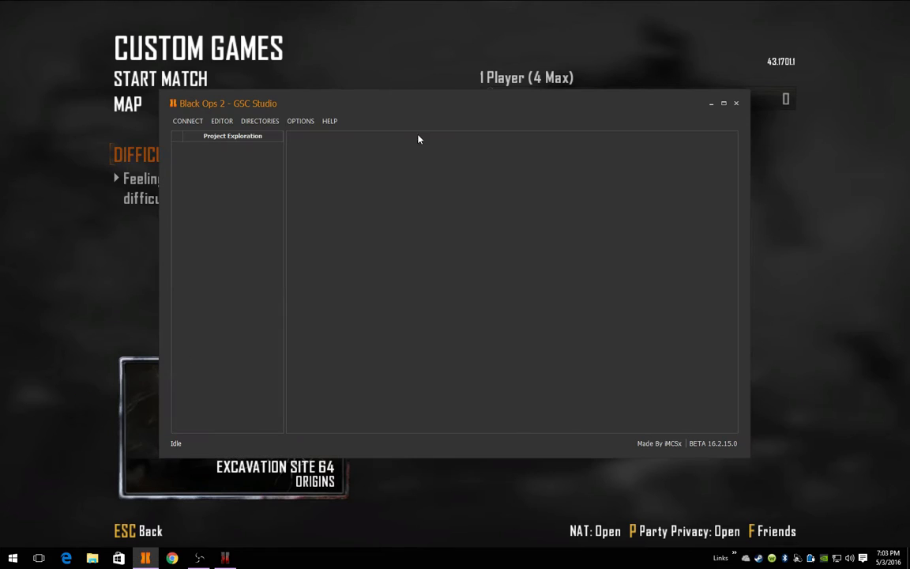
- Attach GSC Studio to the running Steam process t6zm.exe via CONNECT > PC and confirm success
left_click_drag(228, 102, 252, 112)
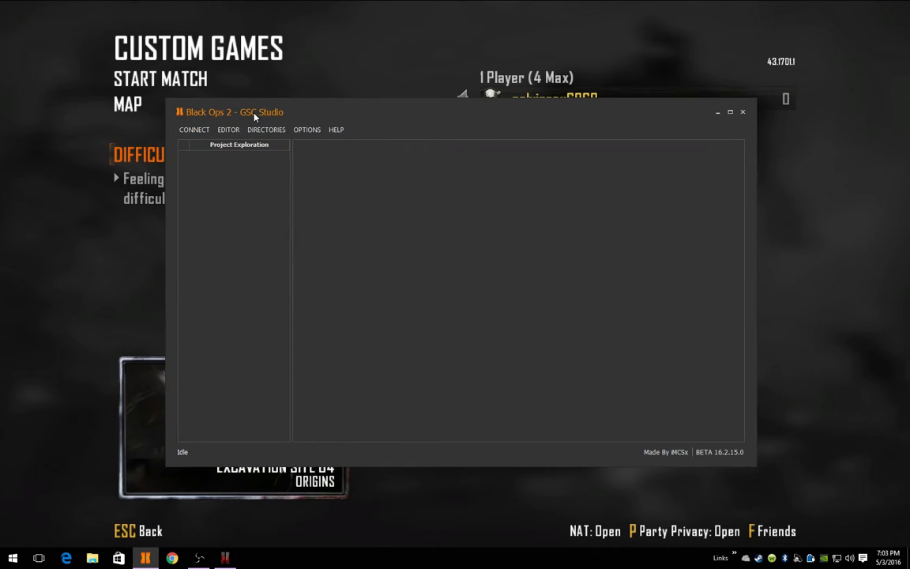
left_click(193, 130)
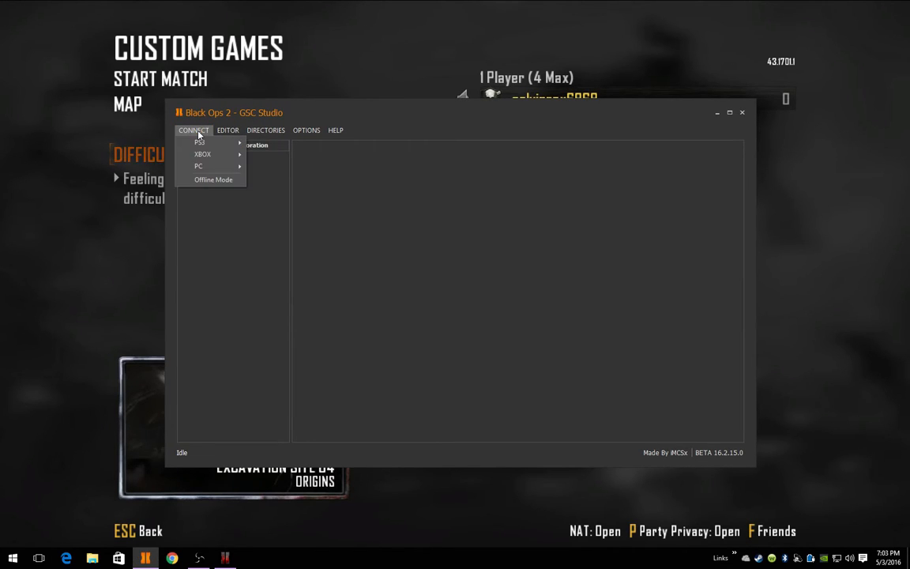
mouse_move(199, 166)
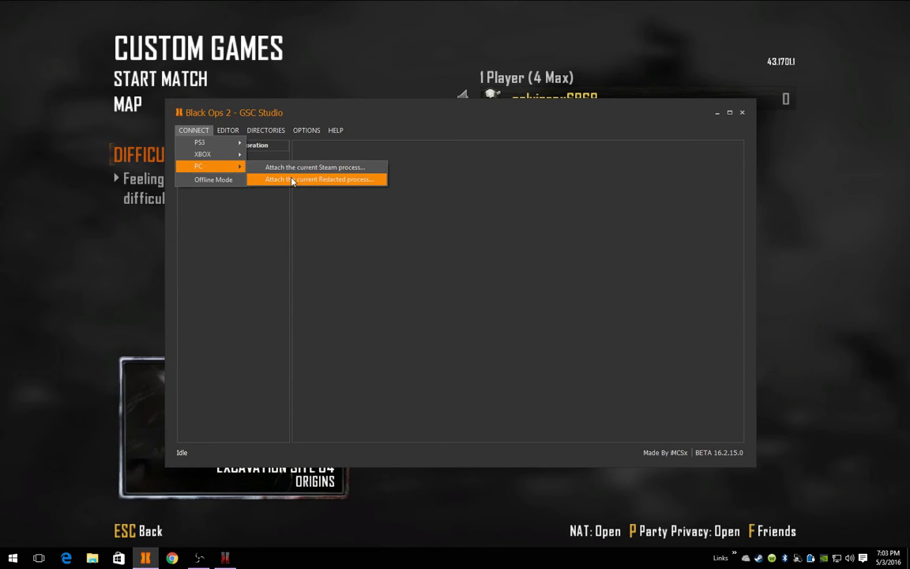
mouse_move(292, 185)
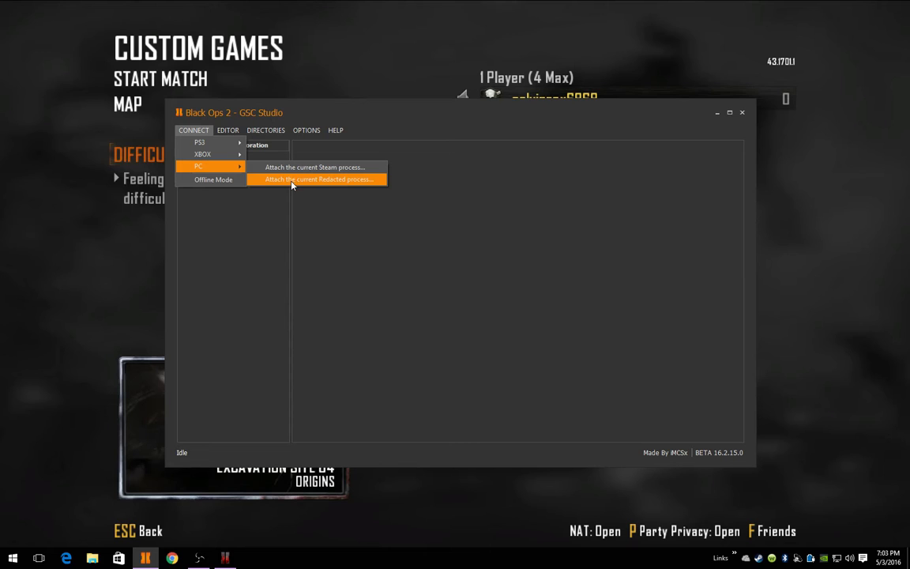
mouse_move(298, 173)
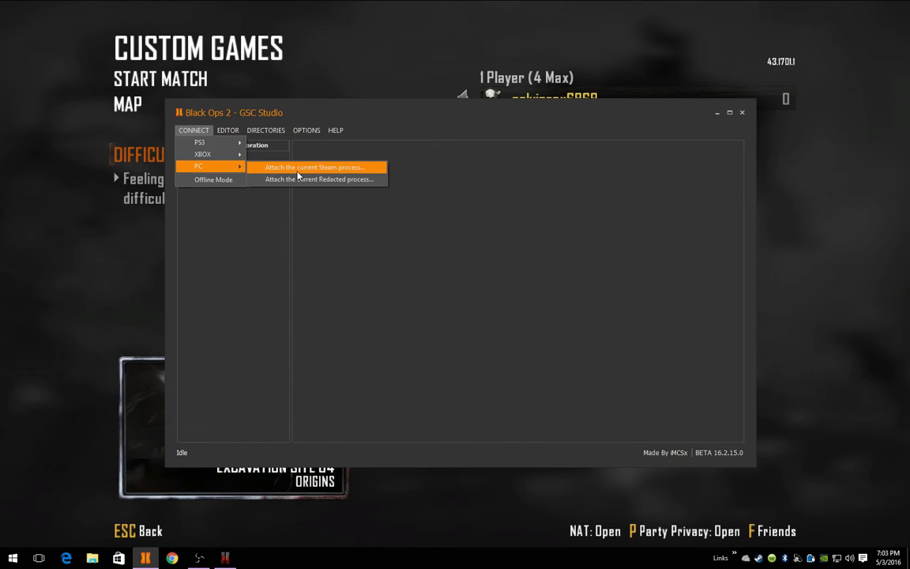
left_click(313, 166)
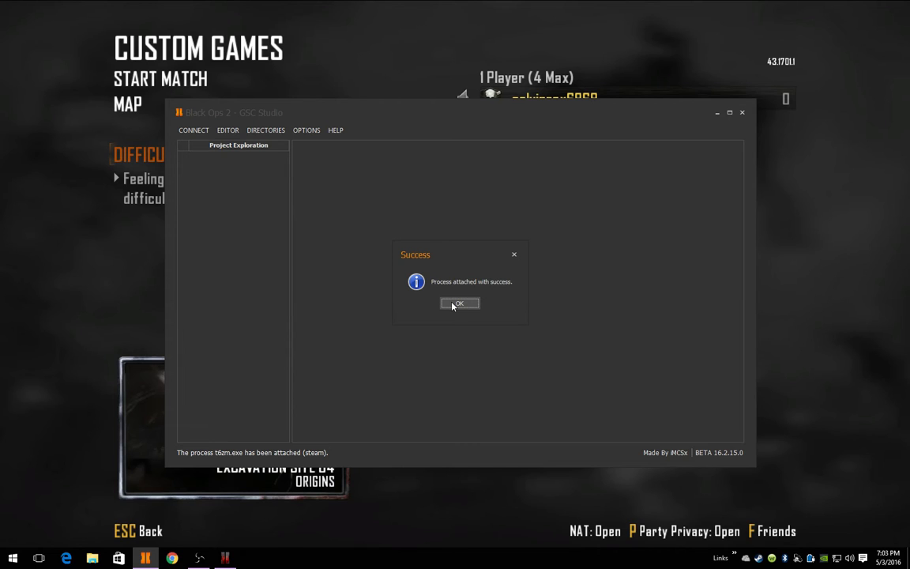
left_click(459, 303)
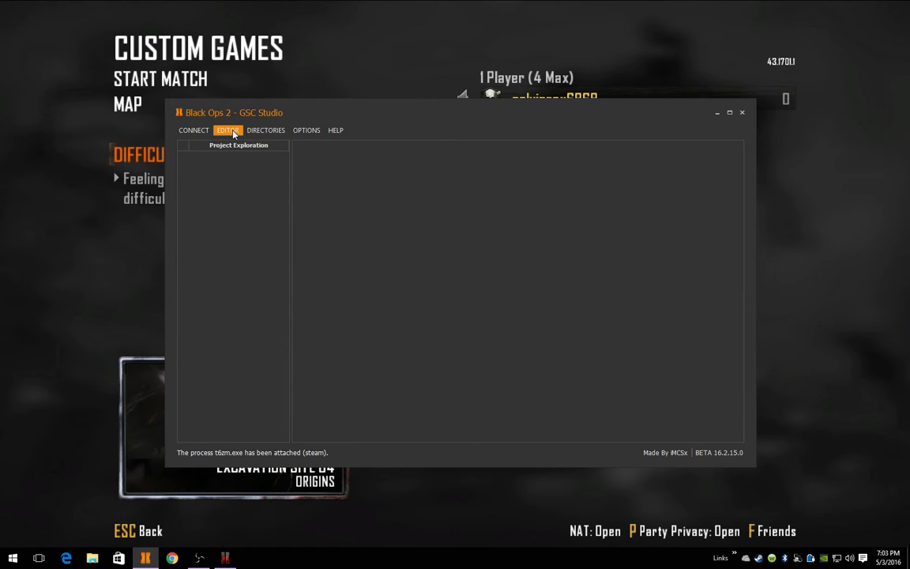
- Add the Desktop\FENIX V5 folder to the compiled-script injection list
left_click(227, 130)
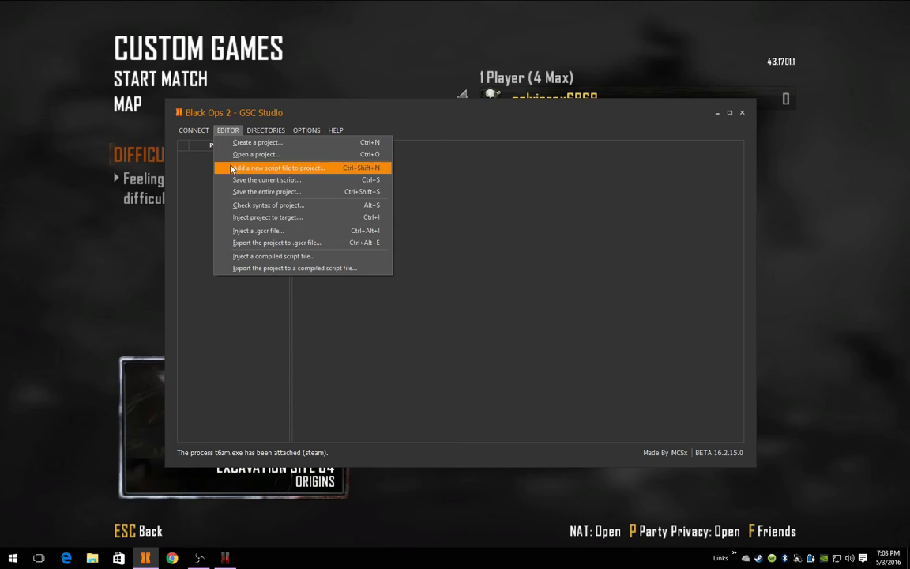
mouse_move(251, 260)
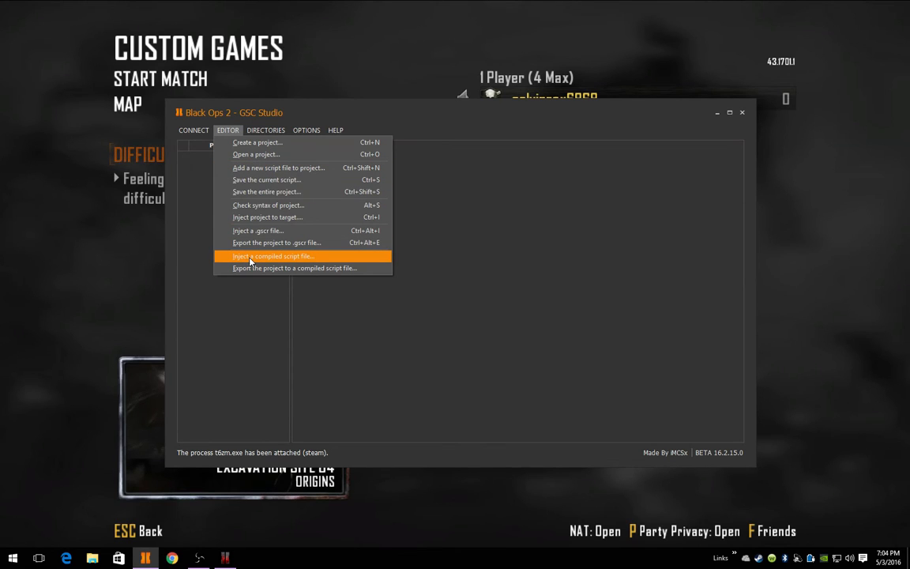
left_click(273, 256)
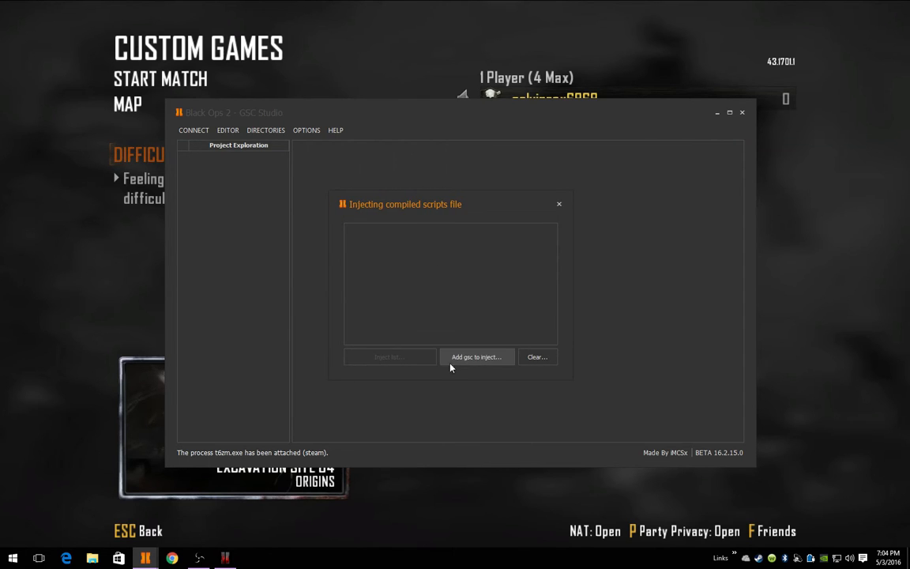
left_click(476, 356)
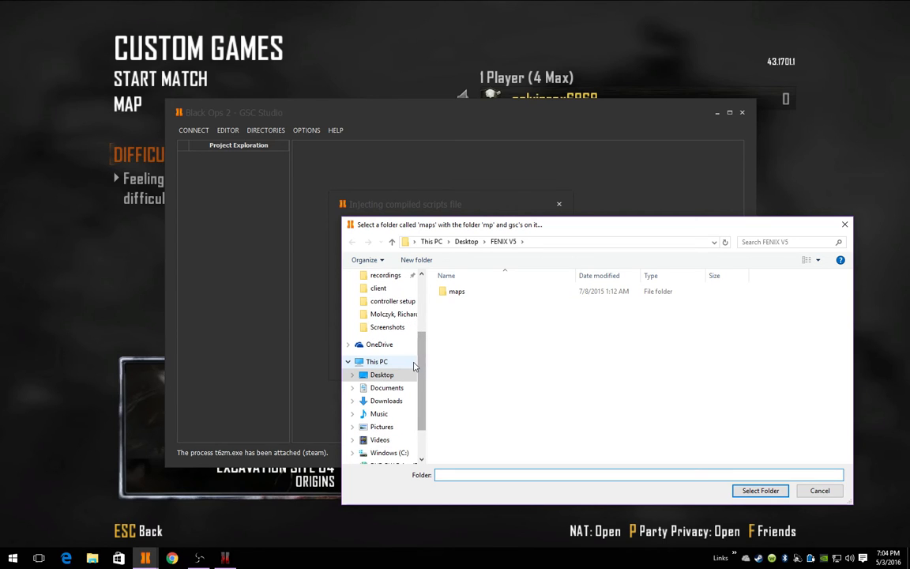
mouse_move(408, 370)
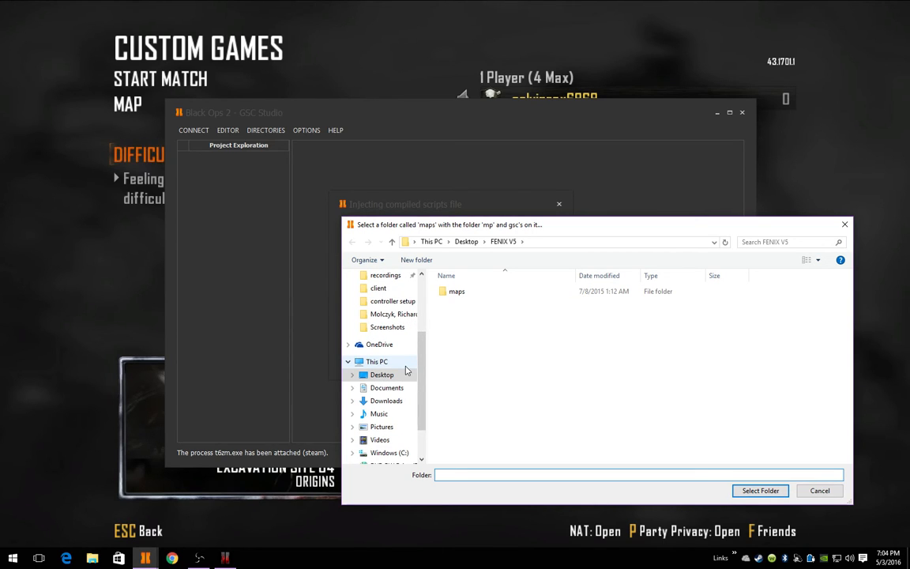
left_click(382, 374)
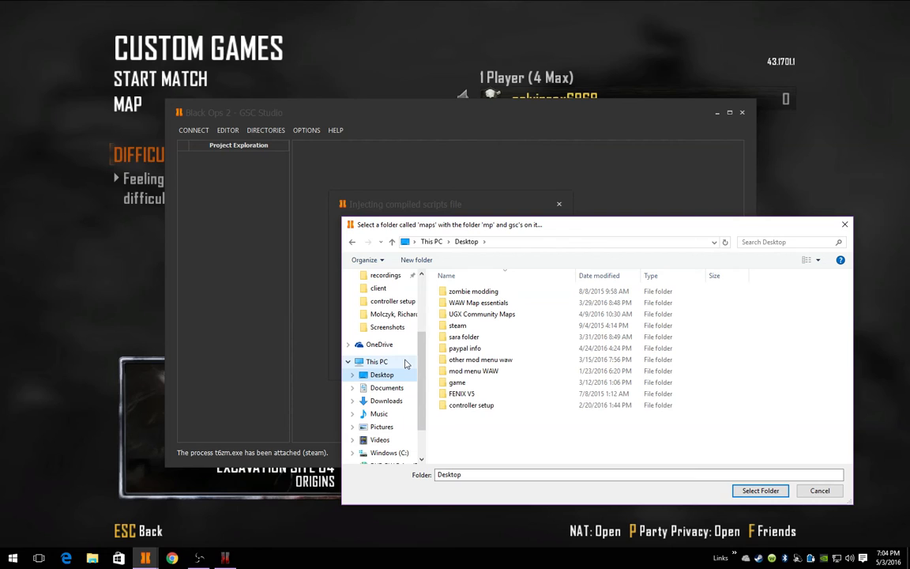
left_click(462, 394)
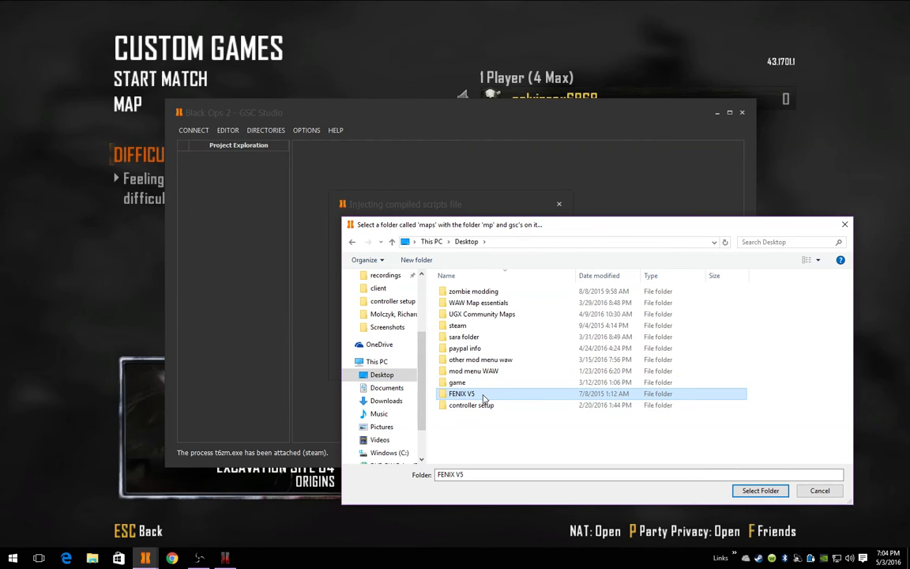
left_click(759, 491)
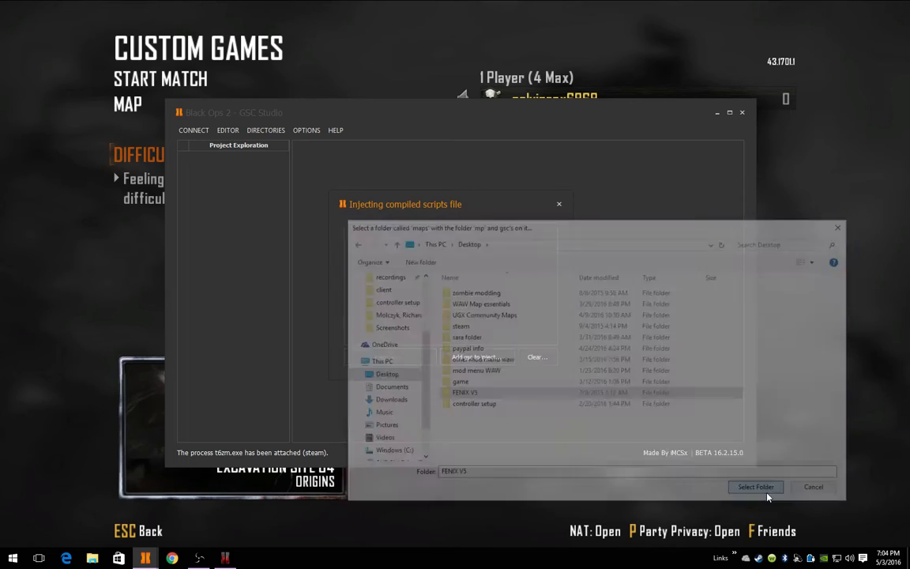
- Inject the queued _clientids.gsc script into the game and minimize GSC Studio
left_click(755, 487)
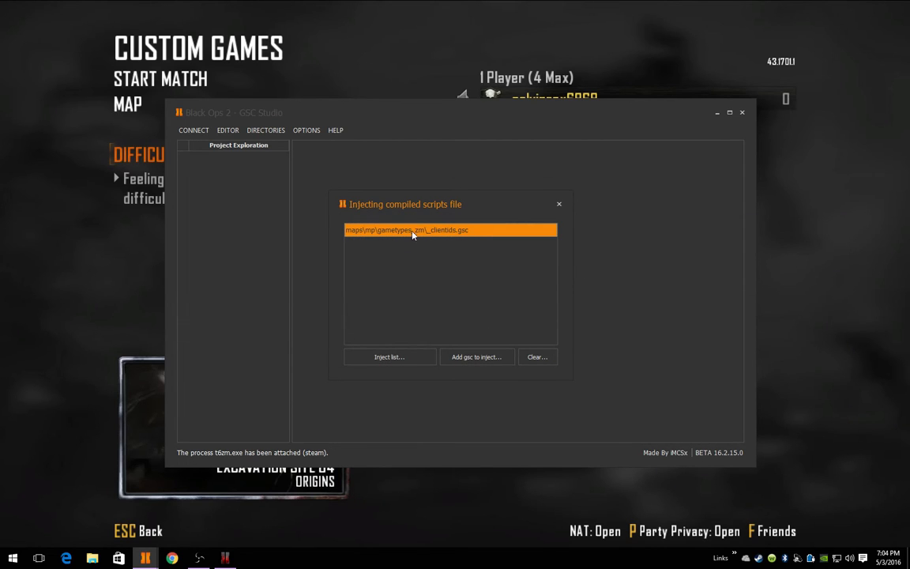
left_click(389, 357)
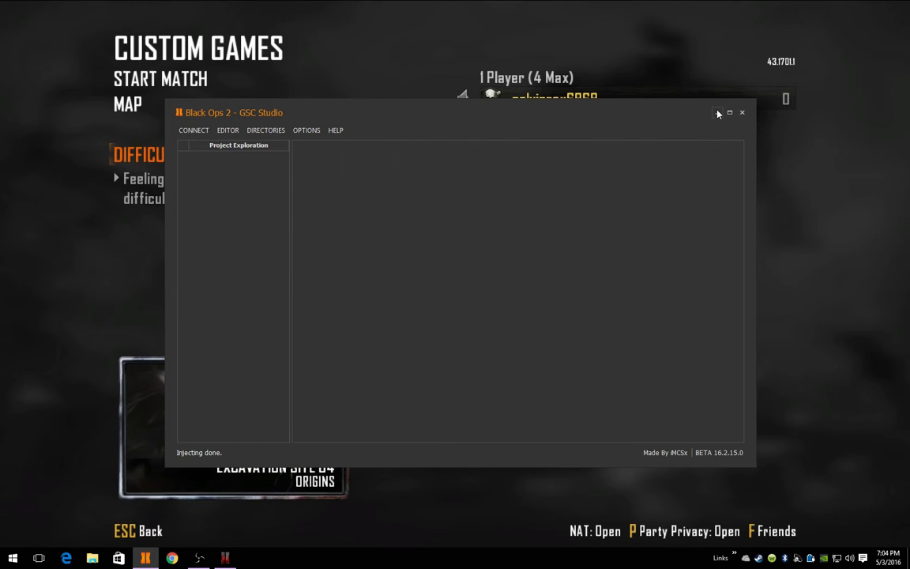
left_click(718, 112)
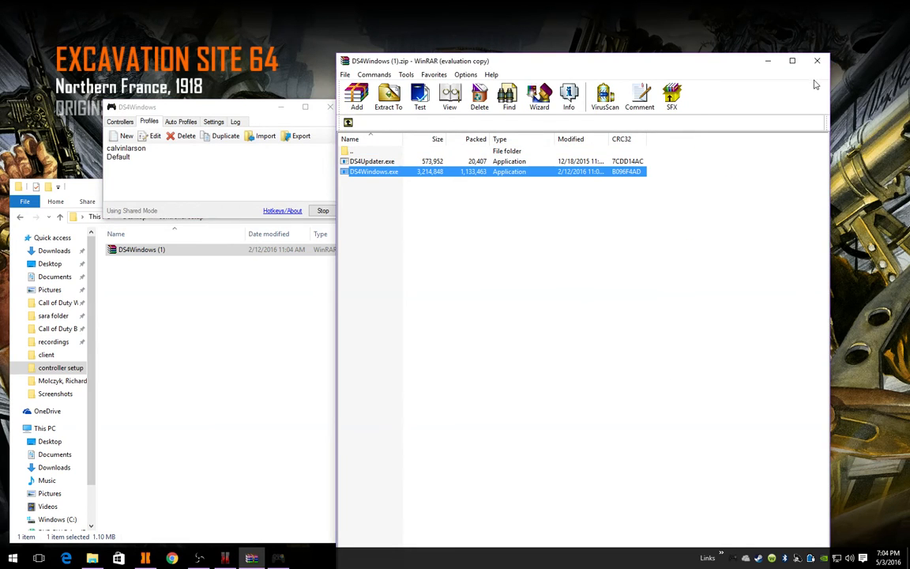
- Close the WinRAR window showing DS4Windows (1).zip
left_click(817, 61)
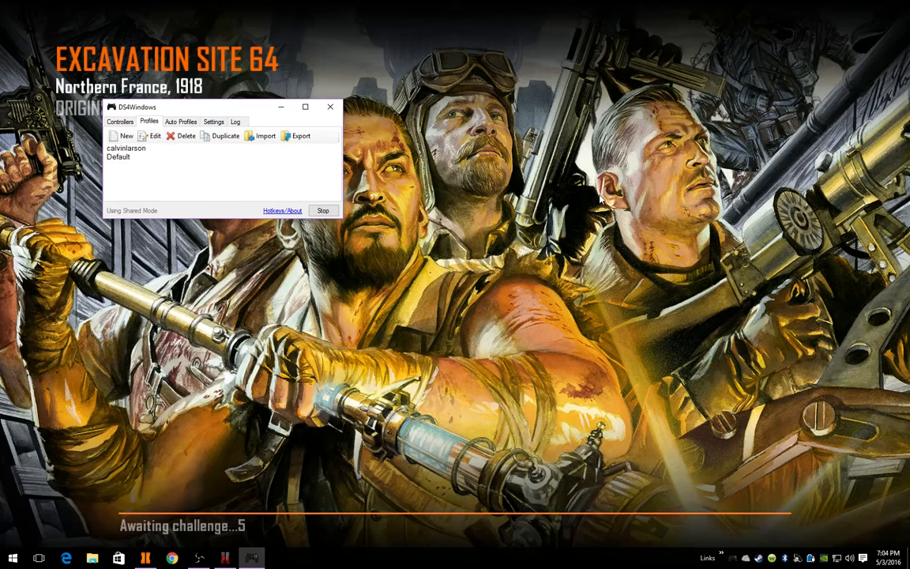
- Confirm DS4Windows runs Controller 1 on the calvinlarson profile, then return to the game
left_click(124, 149)
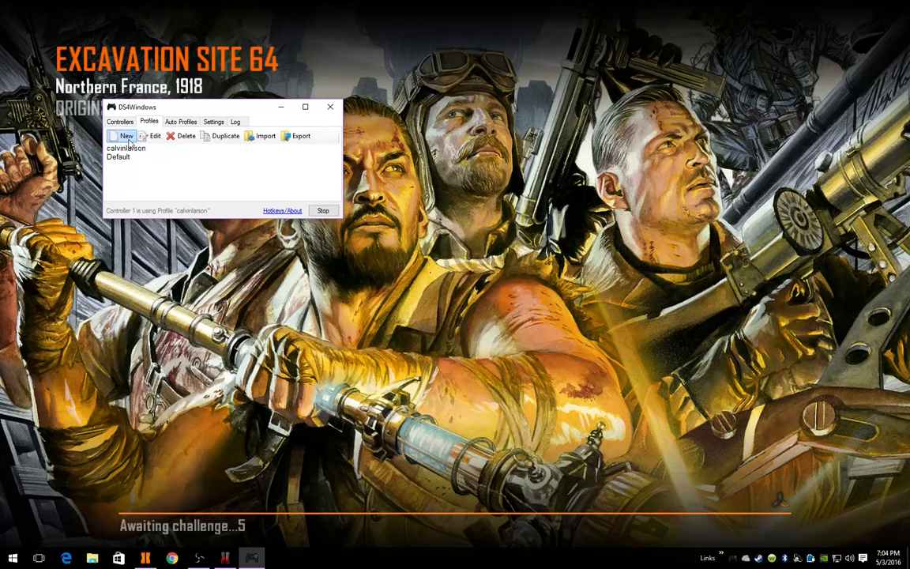
mouse_move(285, 114)
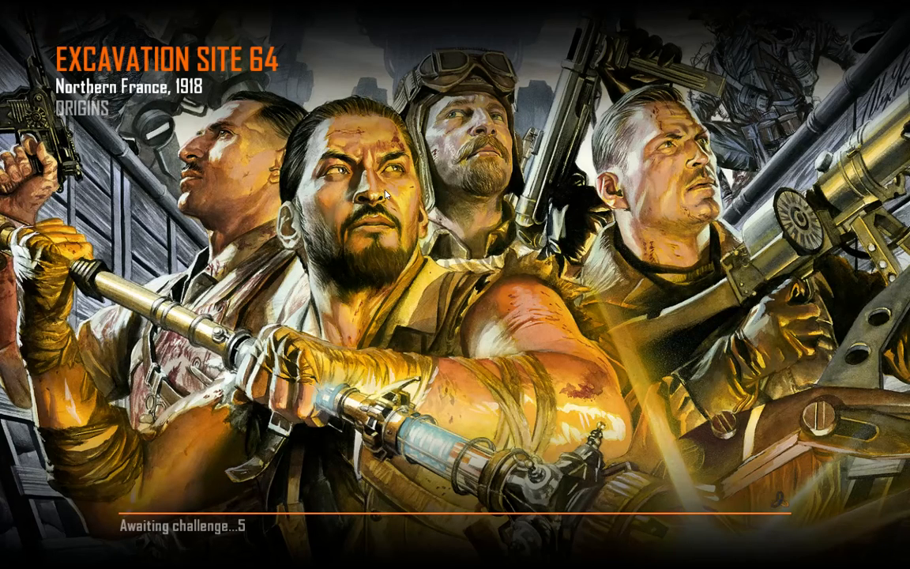
mouse_move(453, 207)
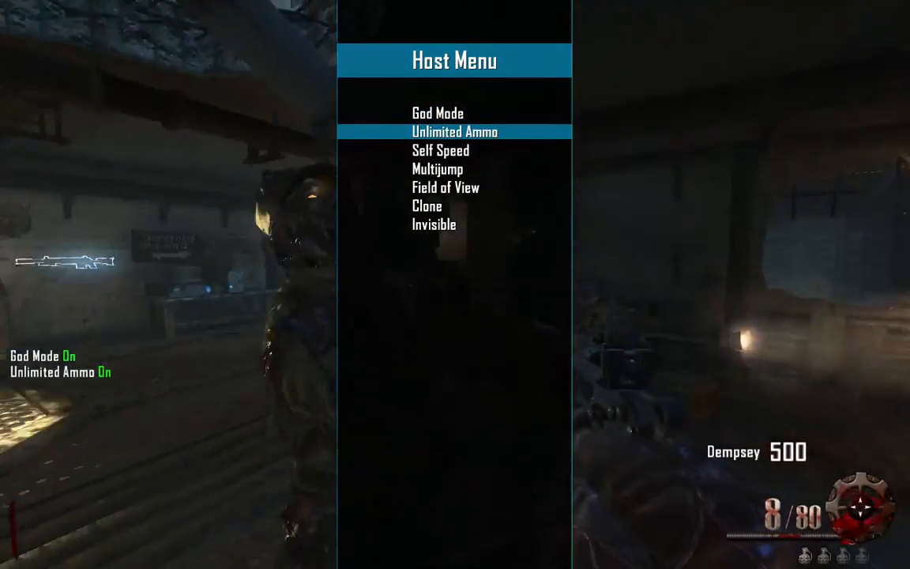
- Close the Host Menu, let the match reach Game Over, then bring up the Start menu
key("Escape")
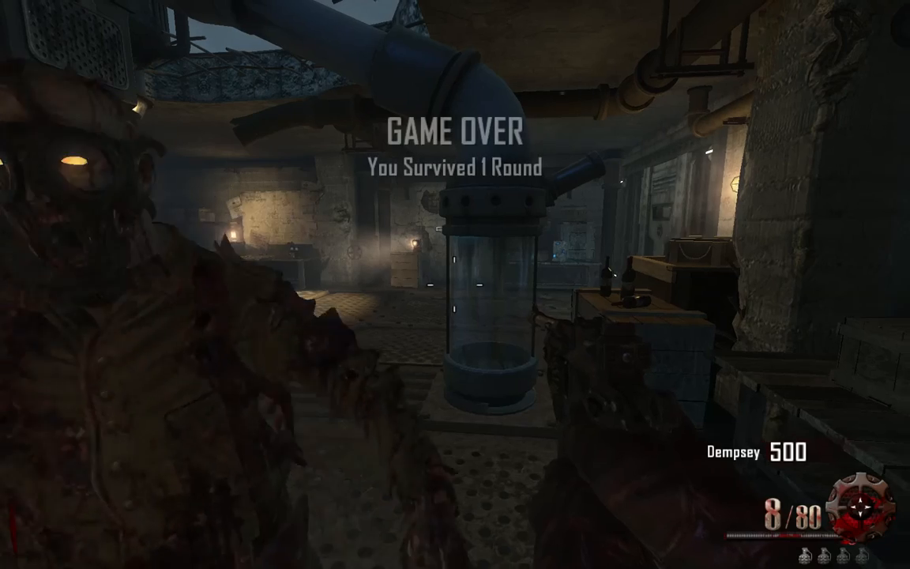
left_click(12, 558)
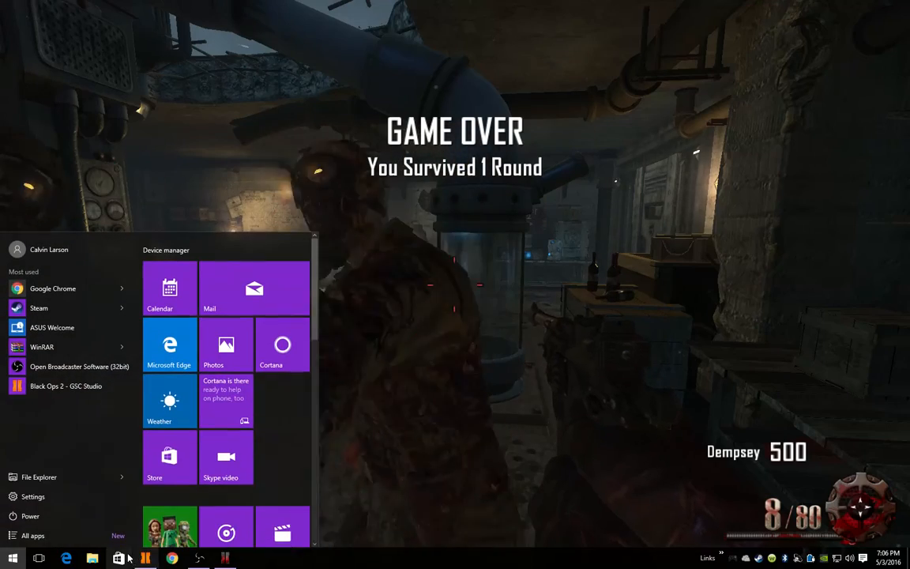